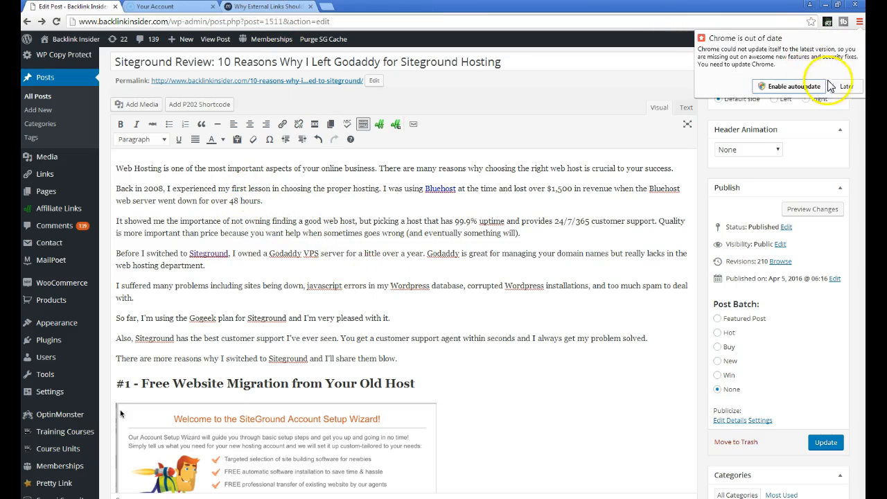
Step: Review the reference article on opening external links in new tabs
left_click(266, 6)
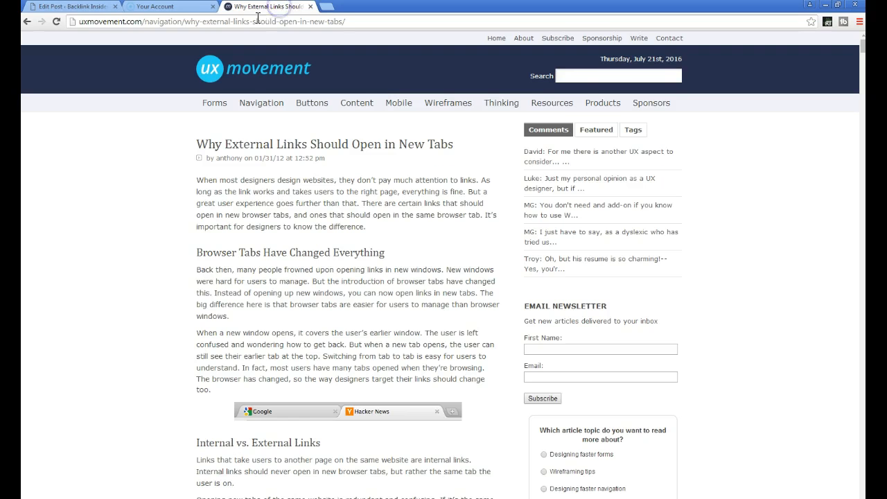
mouse_move(61, 174)
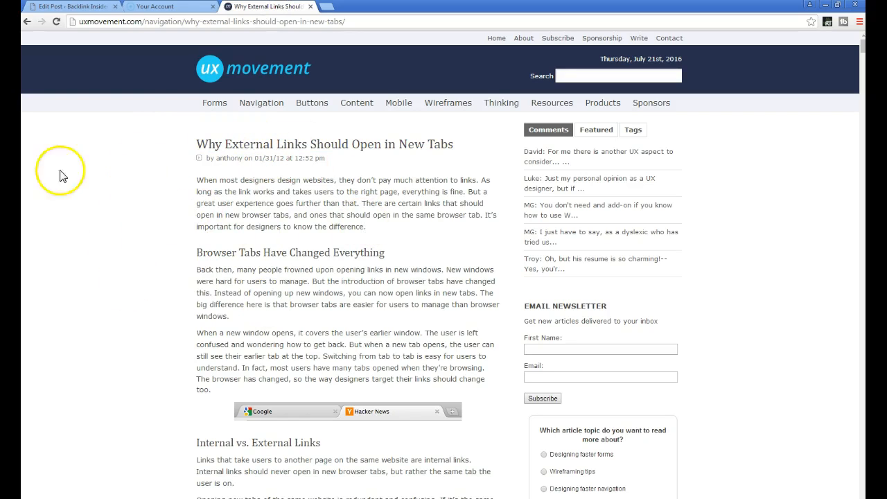
mouse_move(280, 316)
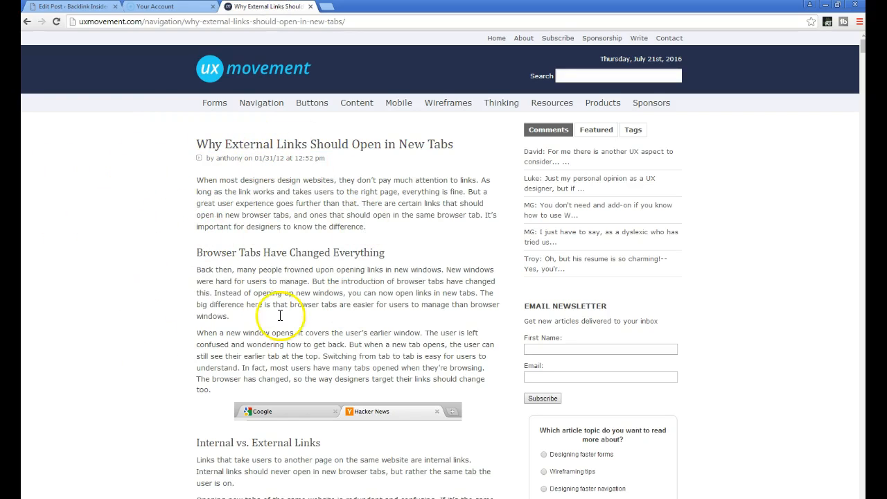
scroll("down", 3)
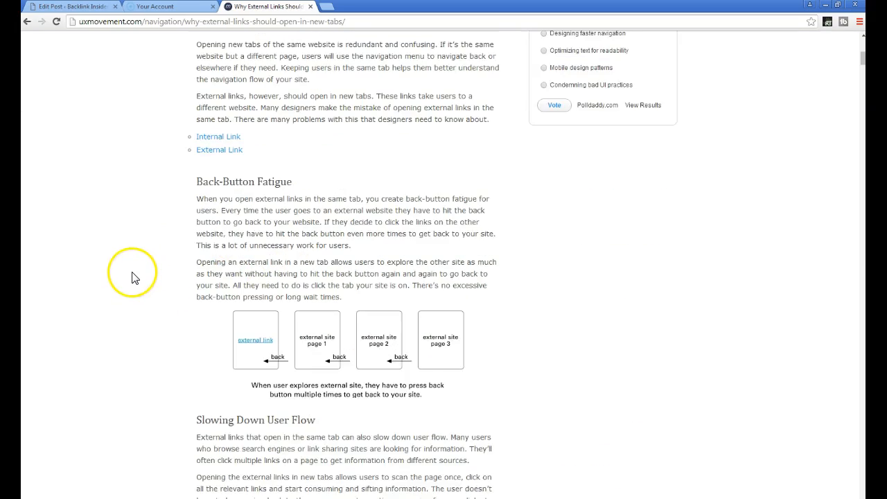
scroll("up", 3)
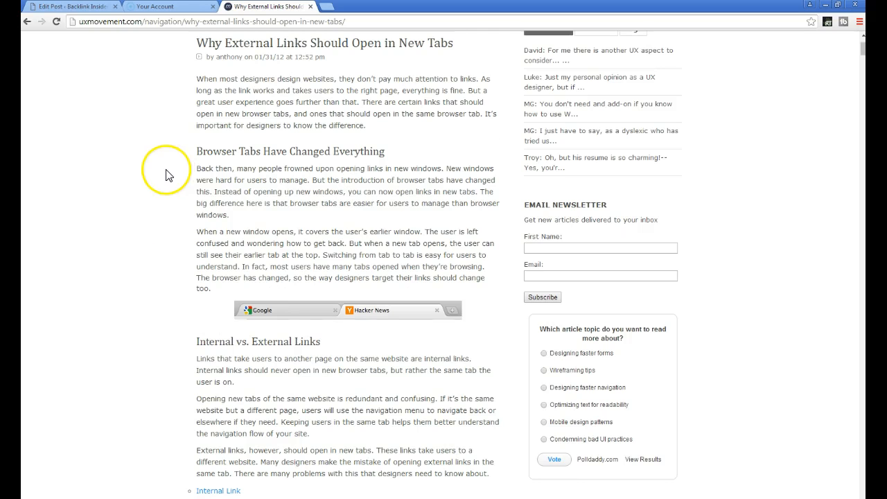
scroll("down", 3)
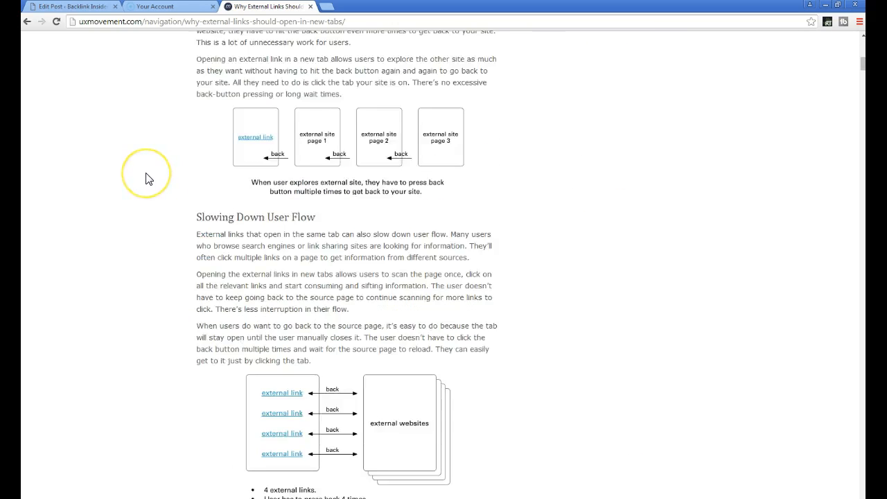
scroll("up", 3)
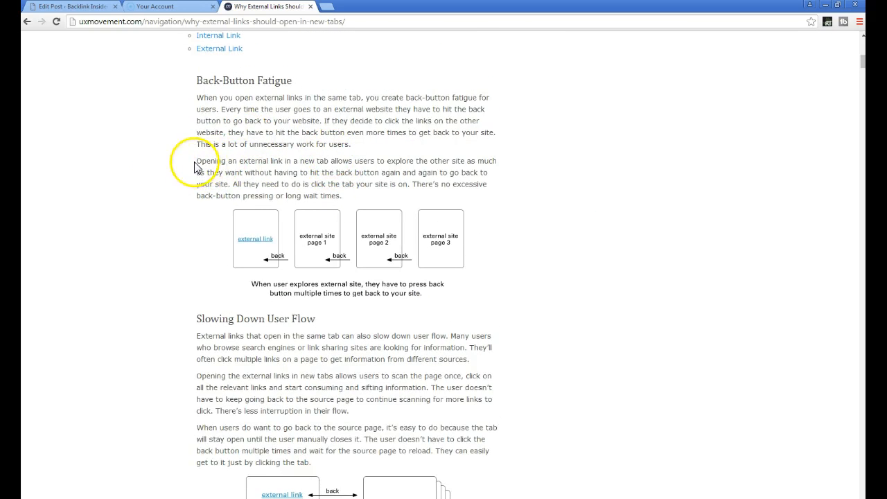
mouse_move(423, 345)
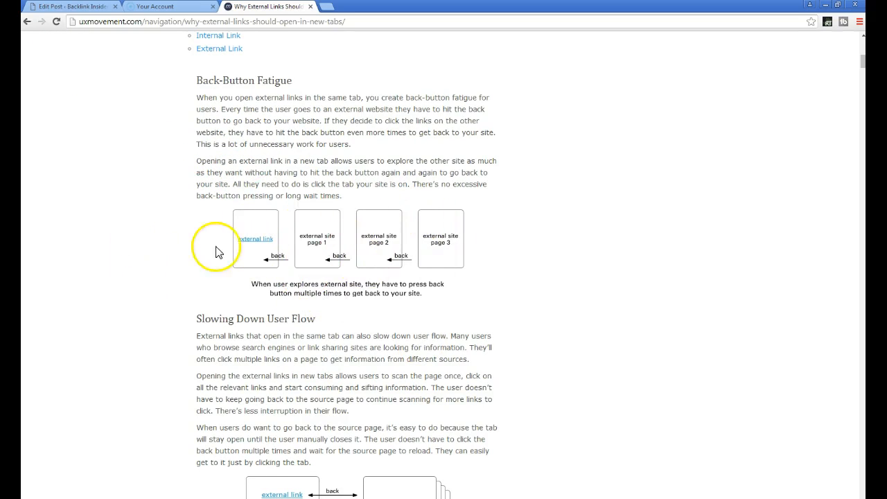
mouse_move(172, 290)
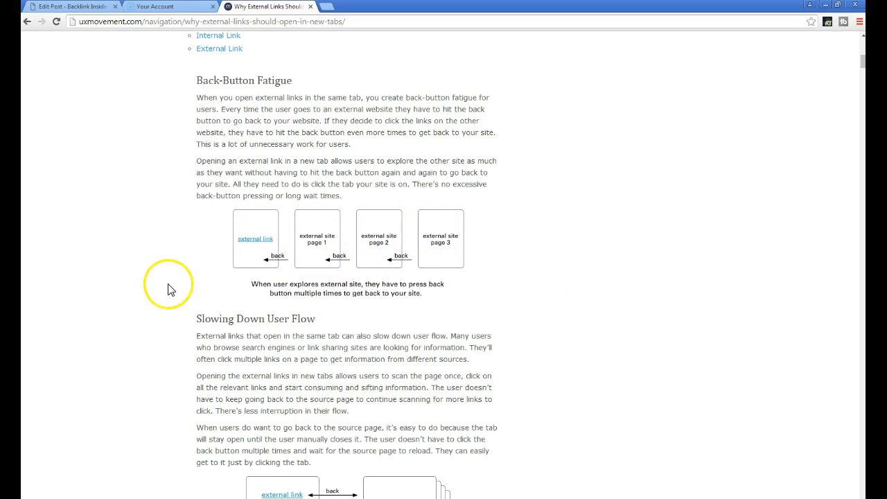
scroll("down", 3)
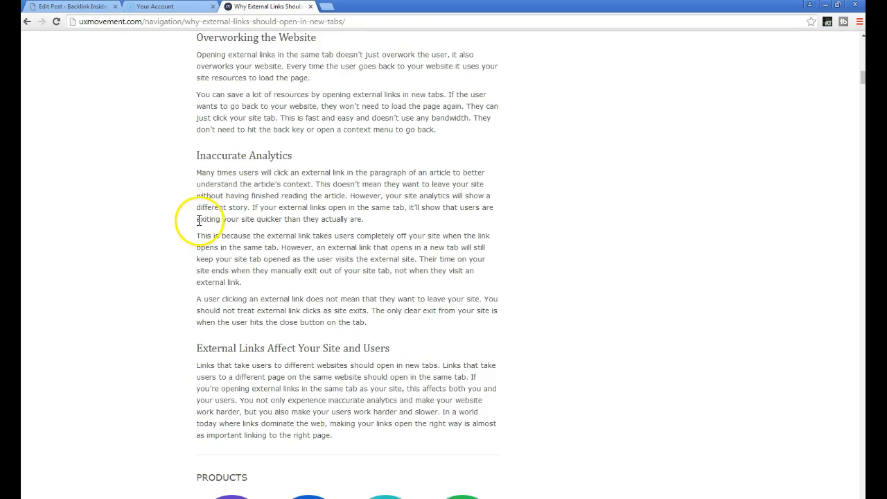
scroll("up", 3)
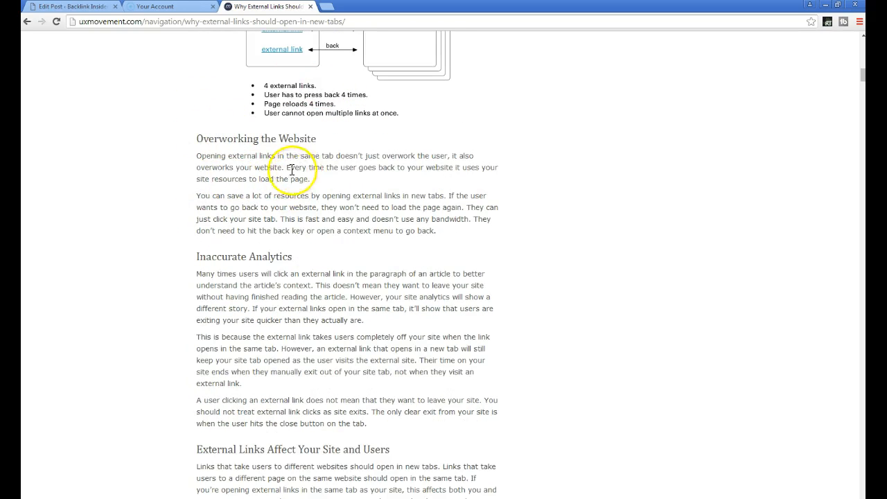
mouse_move(269, 191)
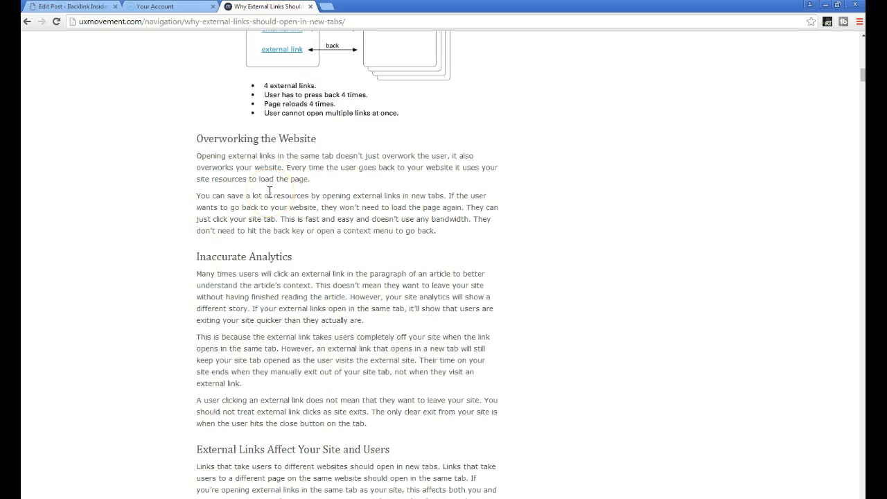
scroll("down", 3)
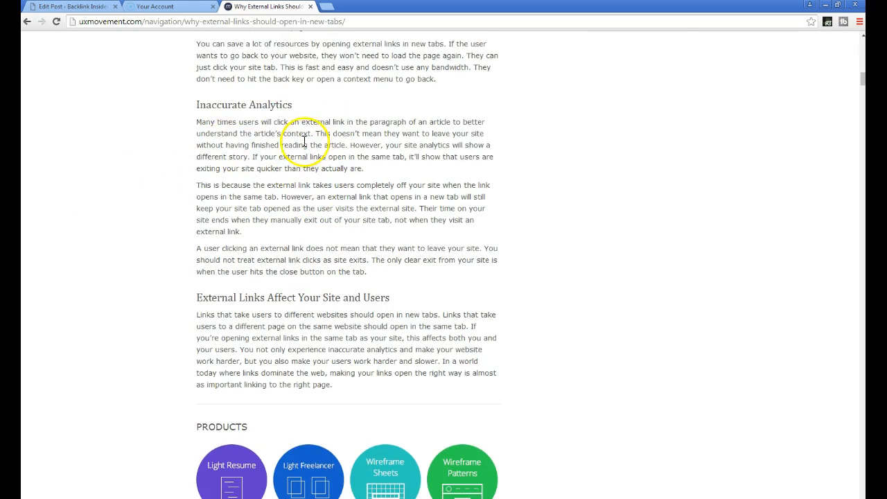
mouse_move(332, 247)
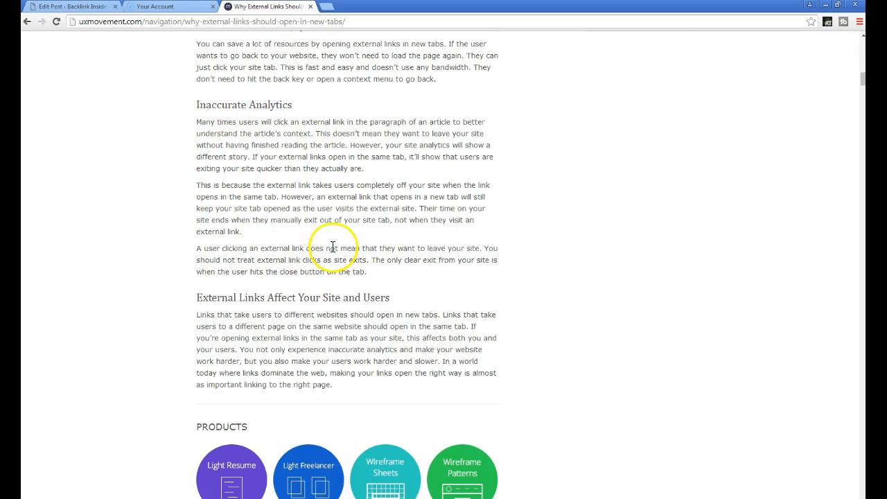
mouse_move(297, 208)
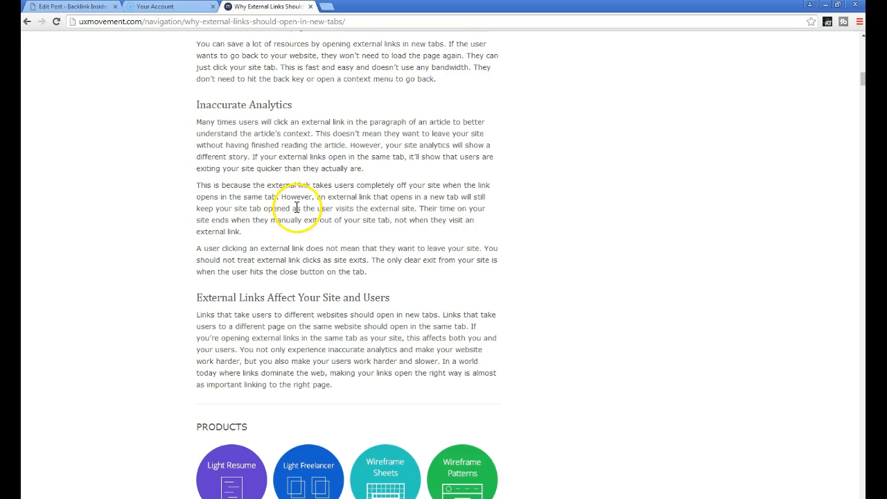
mouse_move(352, 228)
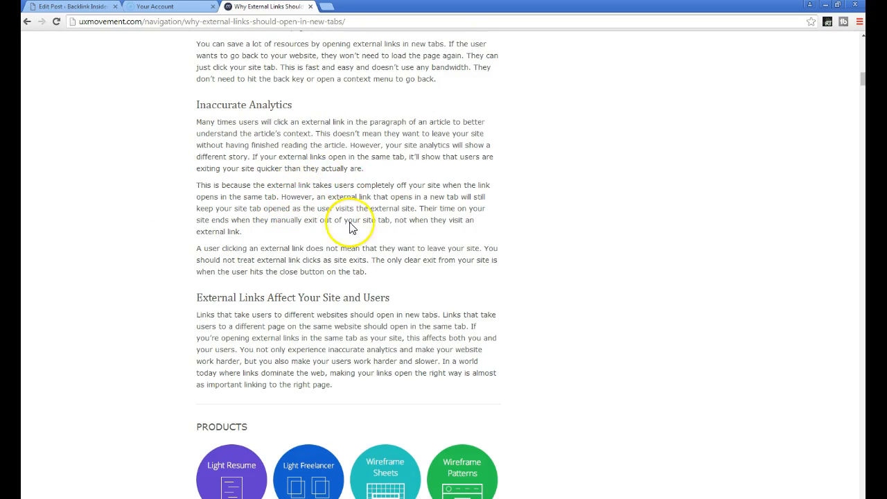
mouse_move(135, 44)
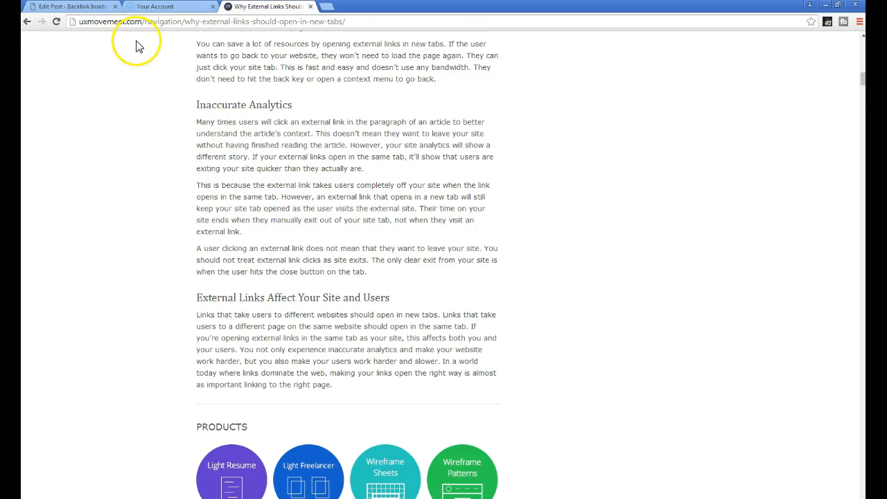
mouse_move(165, 96)
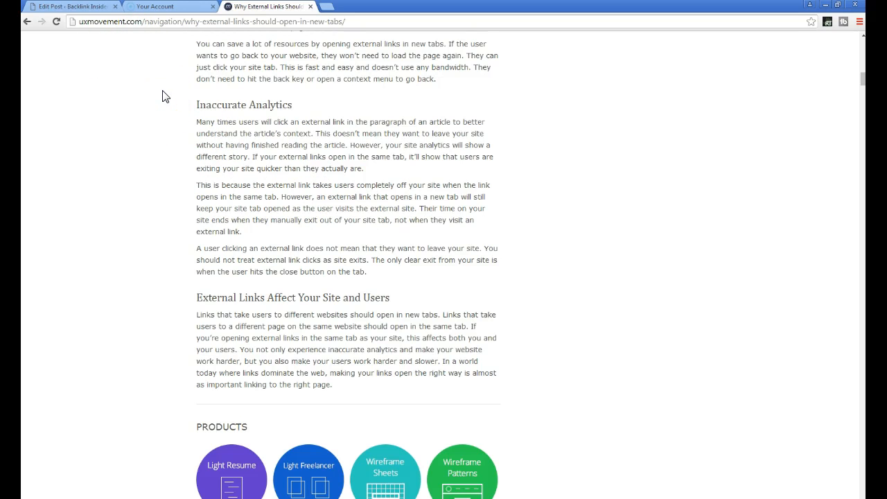
left_click(69, 6)
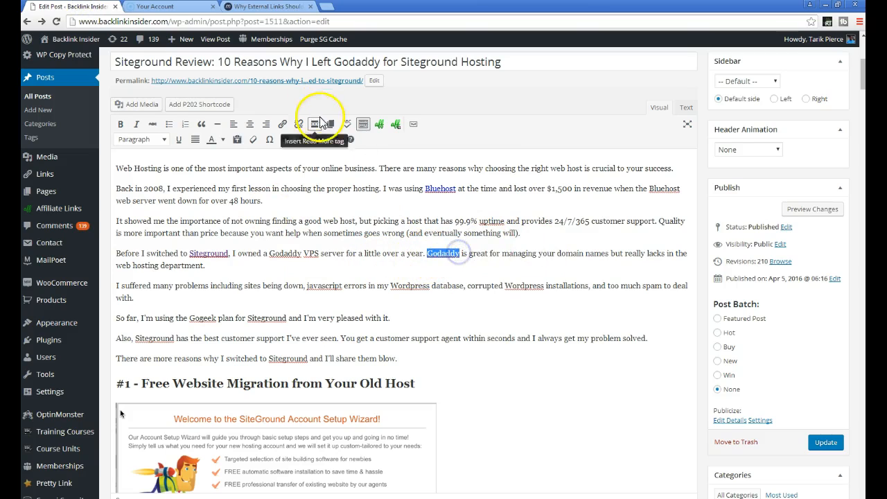
left_click(281, 125)
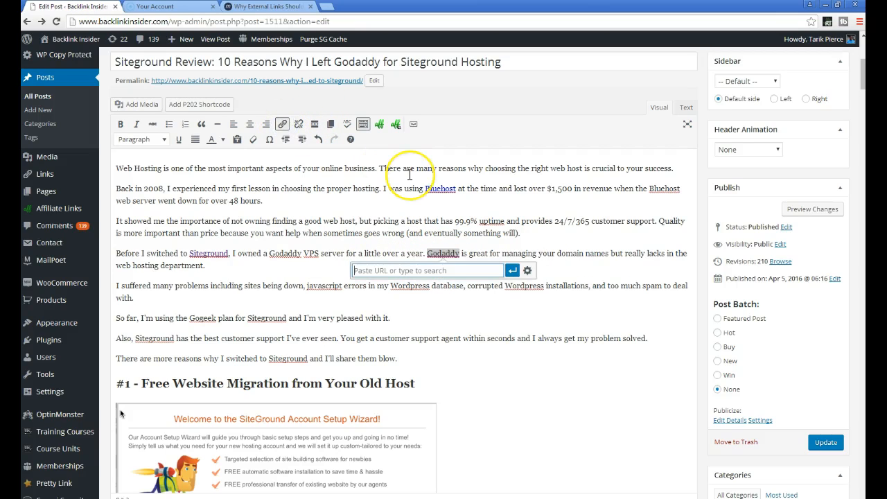
type("http://www.godaddy.com")
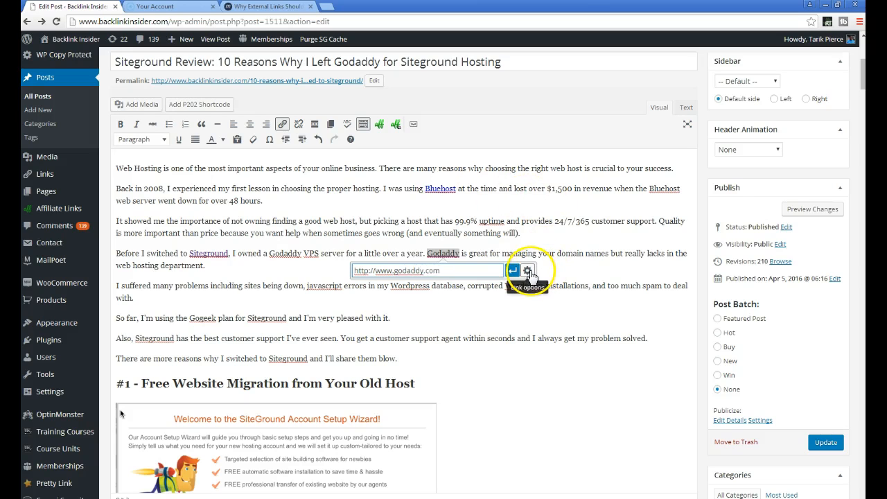
Step: Set the Godaddy link to 'Open link in a new tab' and update it
left_click(527, 270)
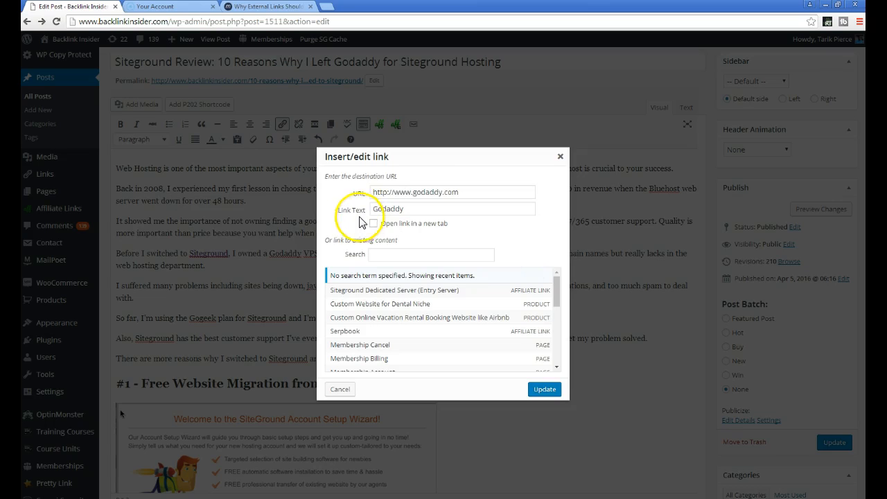
left_click(374, 223)
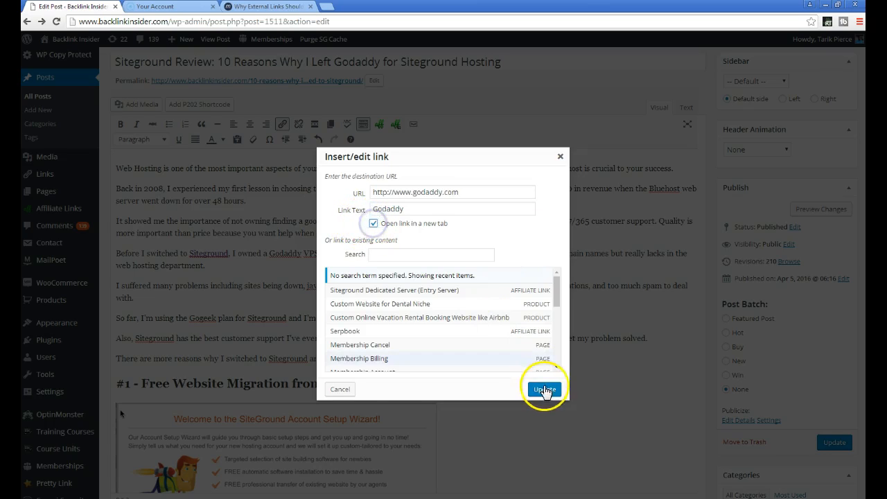
left_click(545, 387)
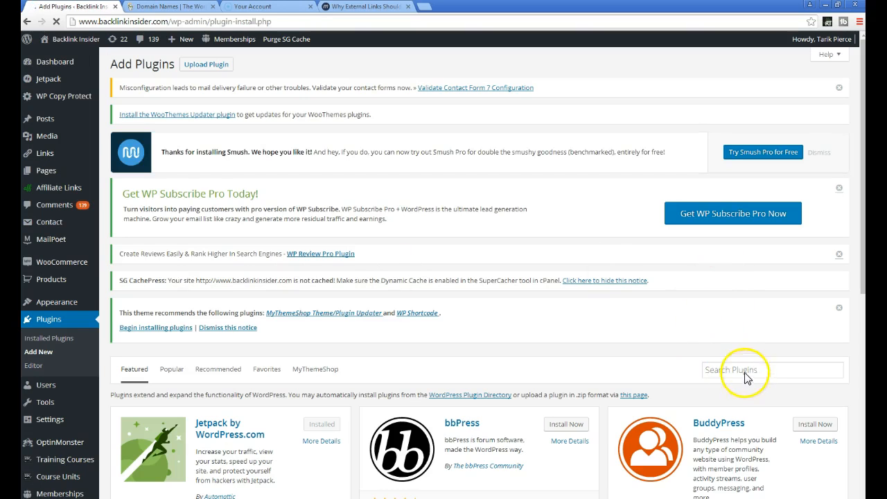
Step: Search Add Plugins for 'external links' and locate the installed External Links plugin
type("external links")
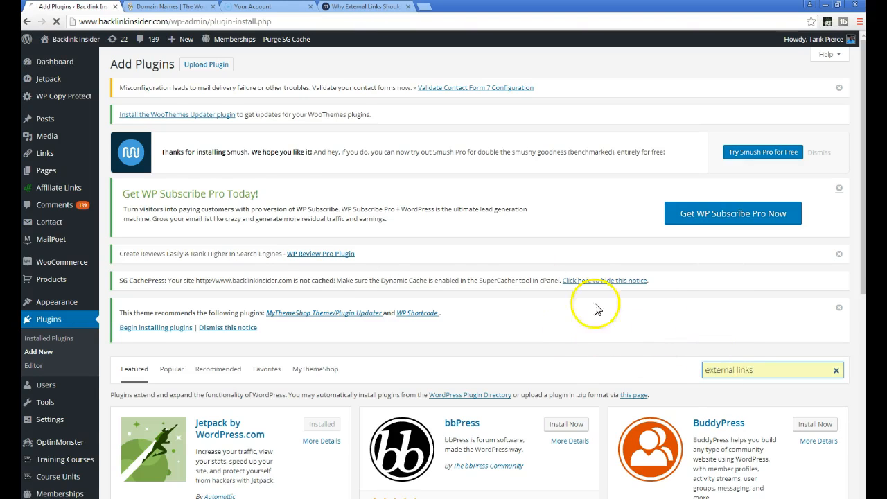
mouse_move(401, 208)
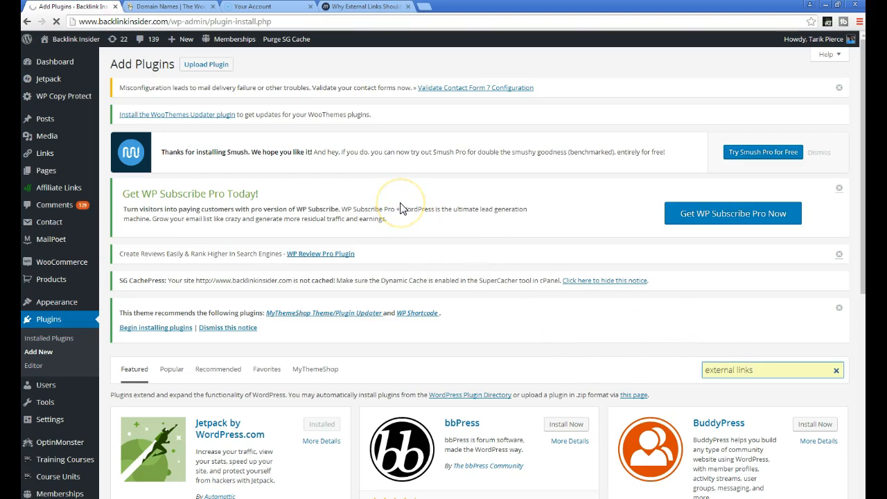
key("Return")
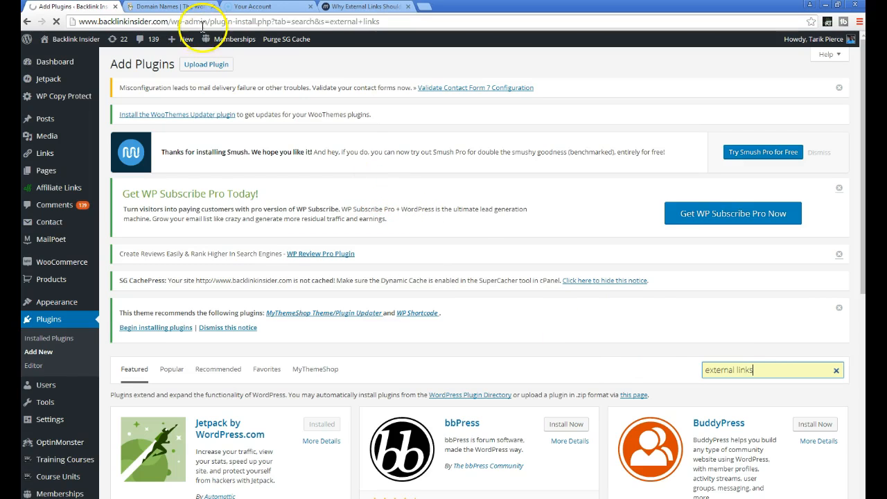
key("Return")
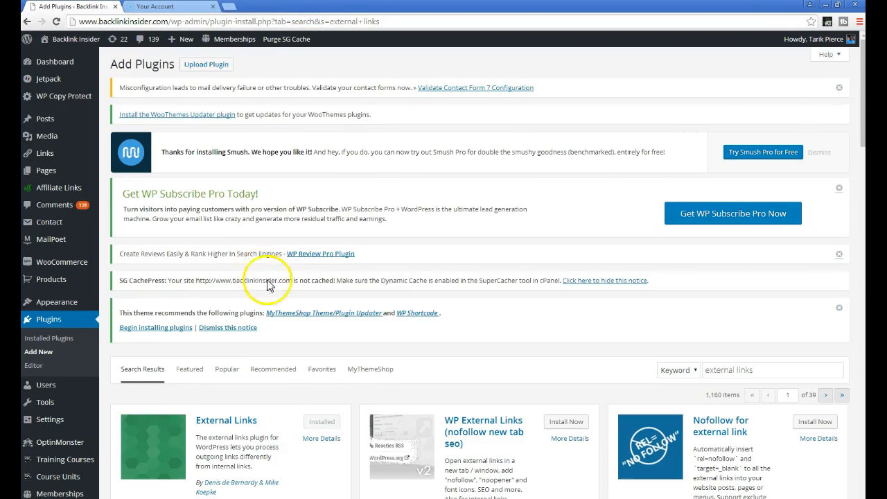
scroll("down", 3)
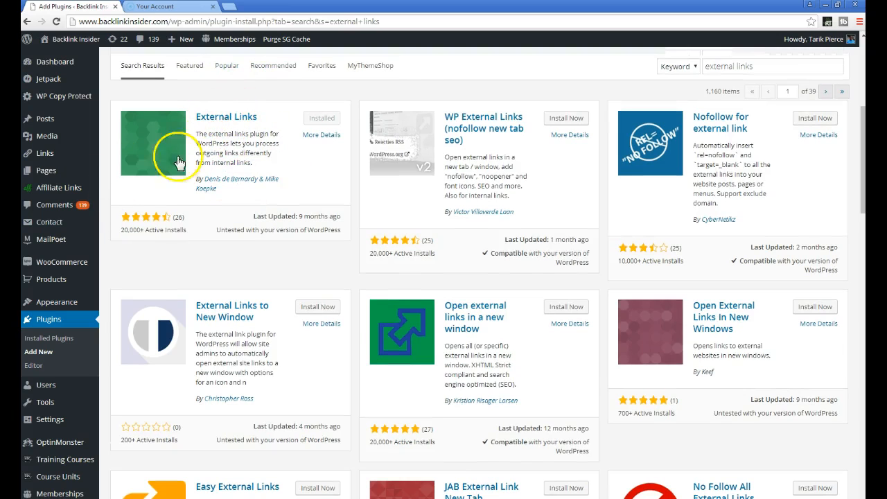
scroll("down", 3)
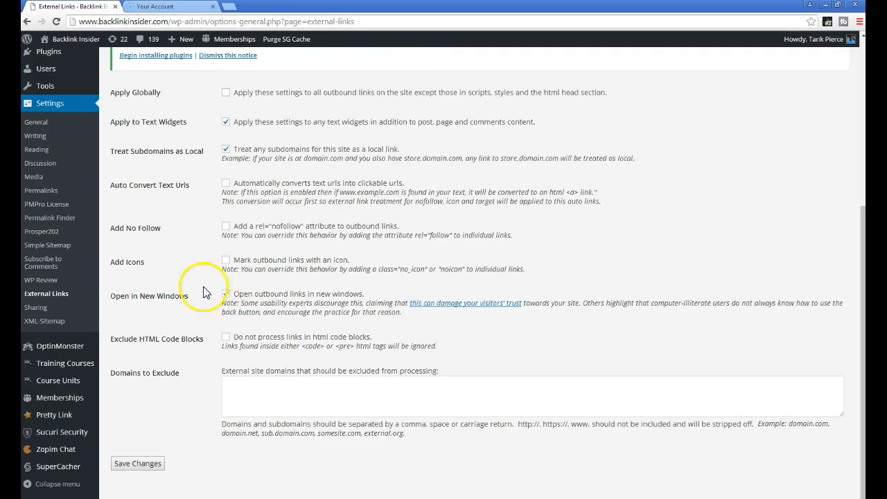
Step: Enable 'Open in New Windows' in the External Links plugin settings
left_click(224, 294)
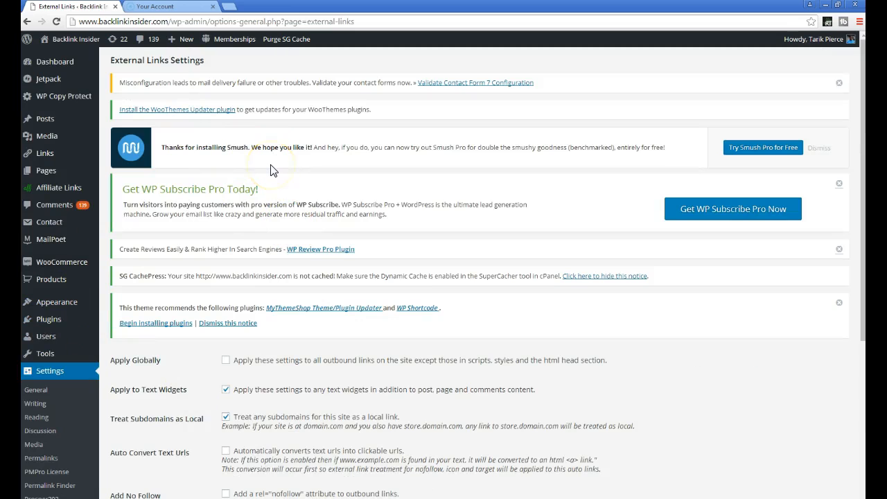
mouse_move(270, 172)
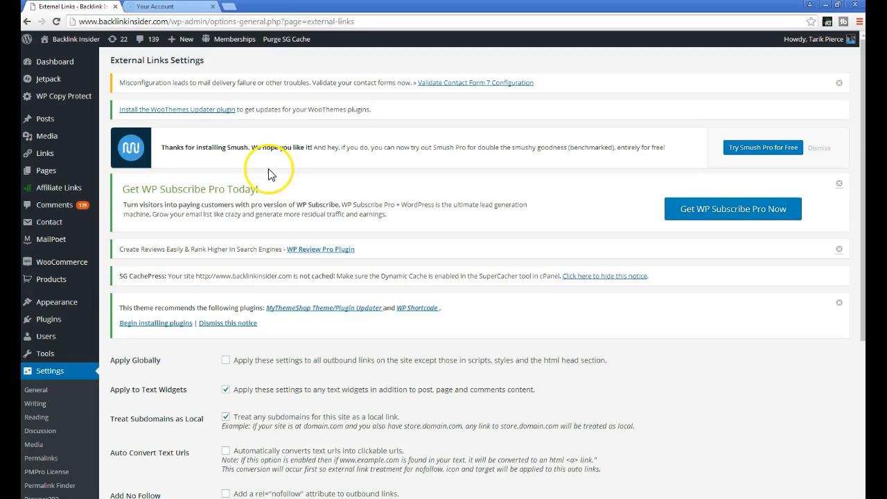
mouse_move(250, 194)
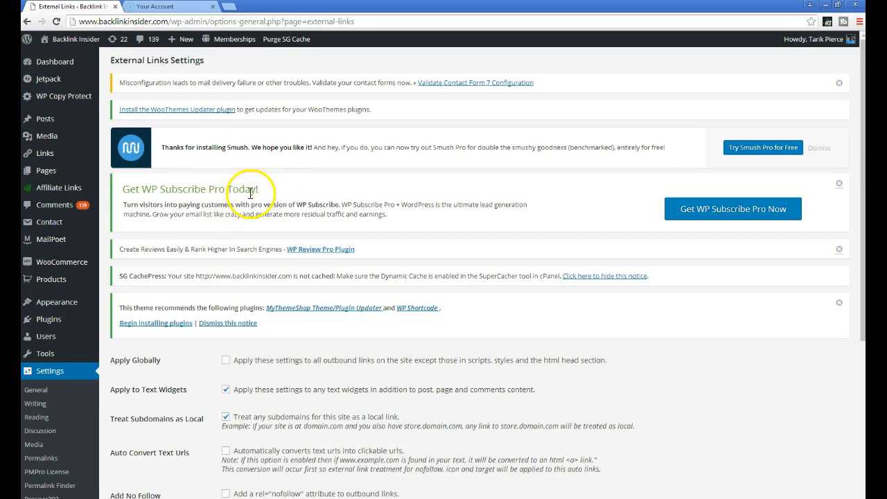
mouse_move(189, 202)
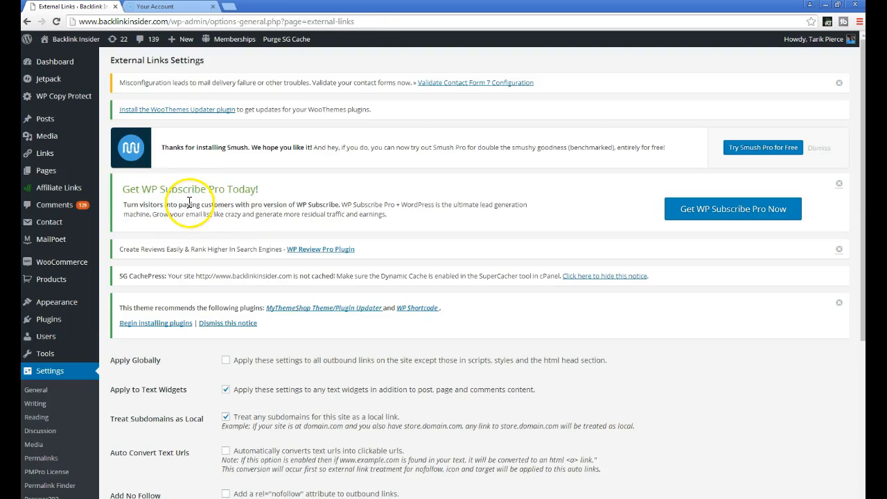